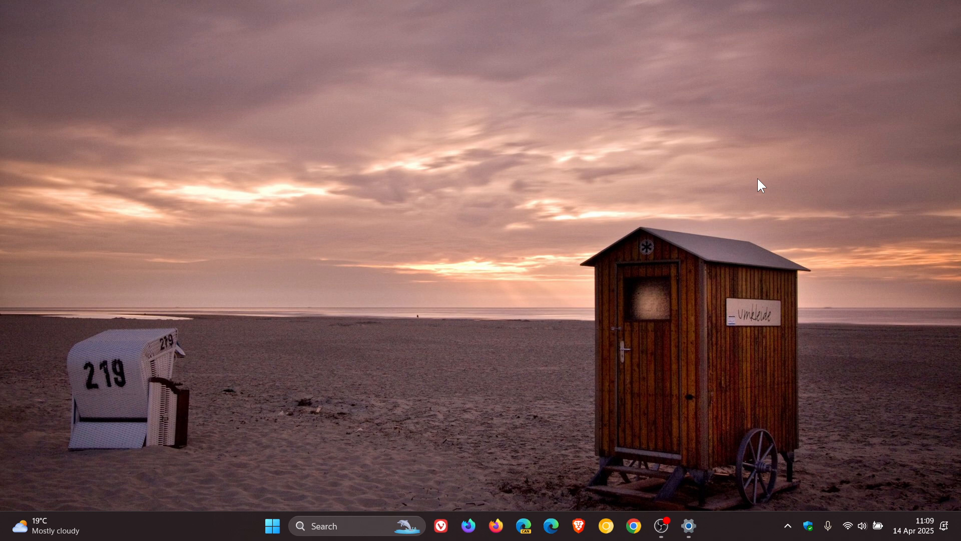
# Close the Settings app so only the beach-wallpaper desktop remains.
pyautogui.click(688, 526)
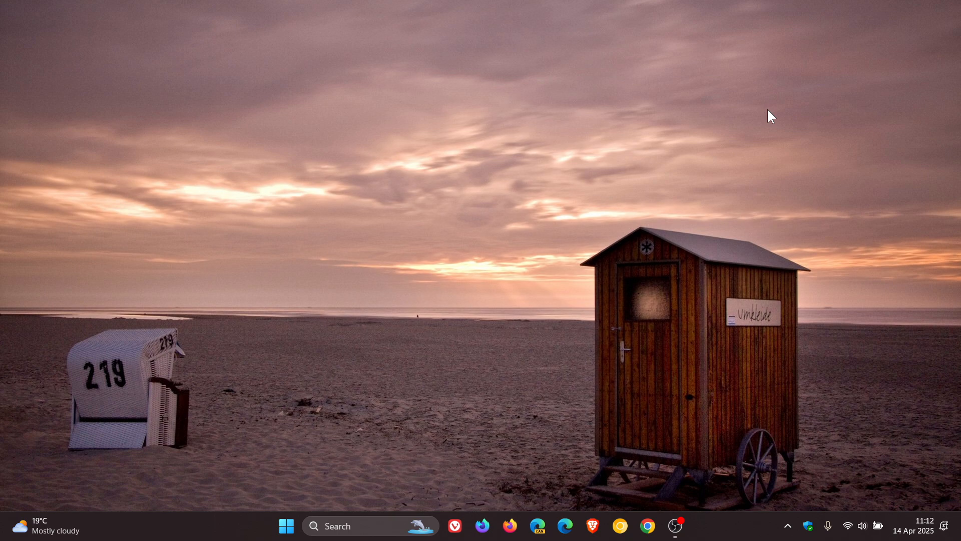
pyautogui.moveTo(306, 116)
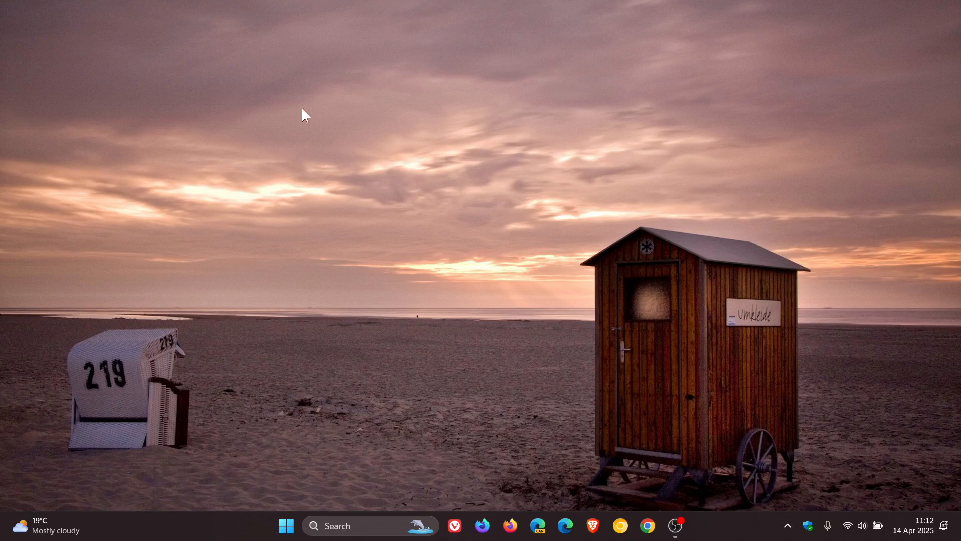
pyautogui.moveTo(679, 318)
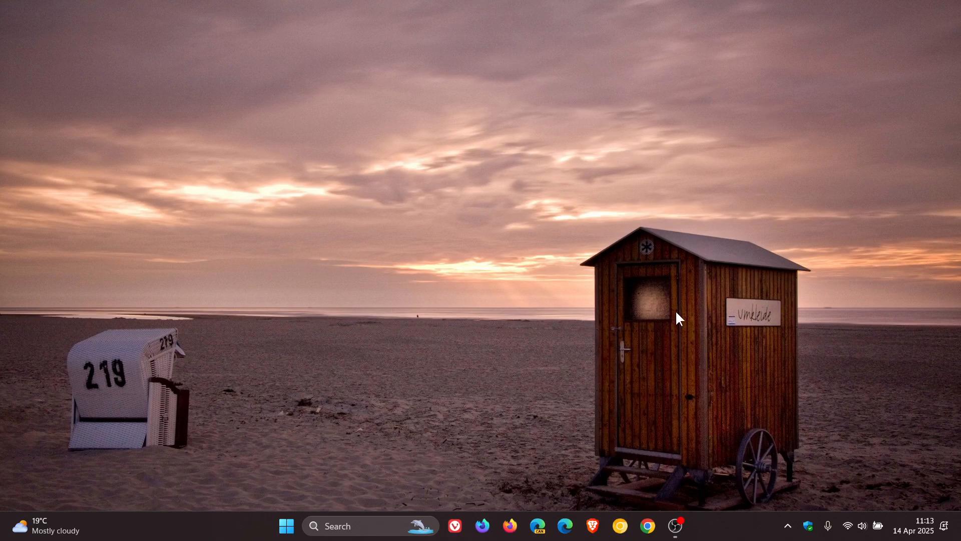
pyautogui.moveTo(529, 404)
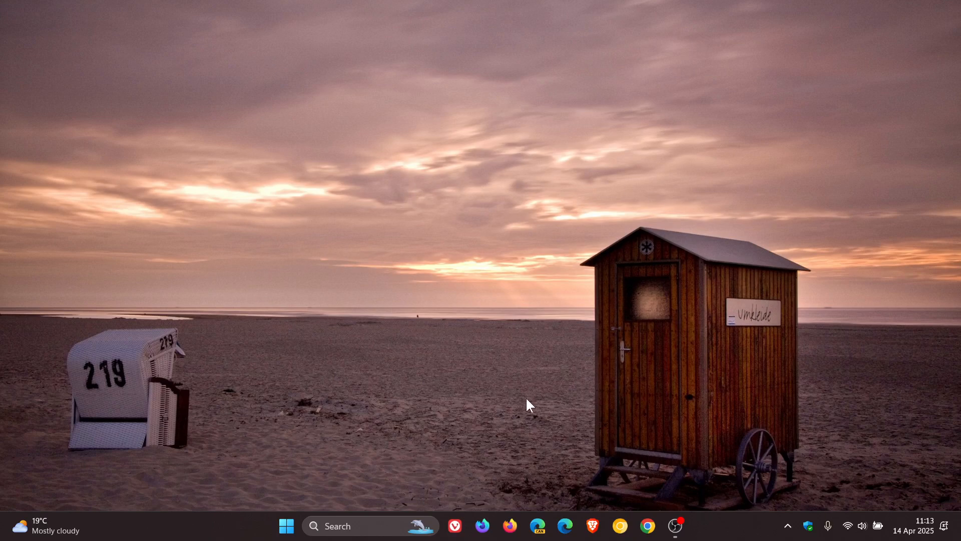
pyautogui.moveTo(693, 395)
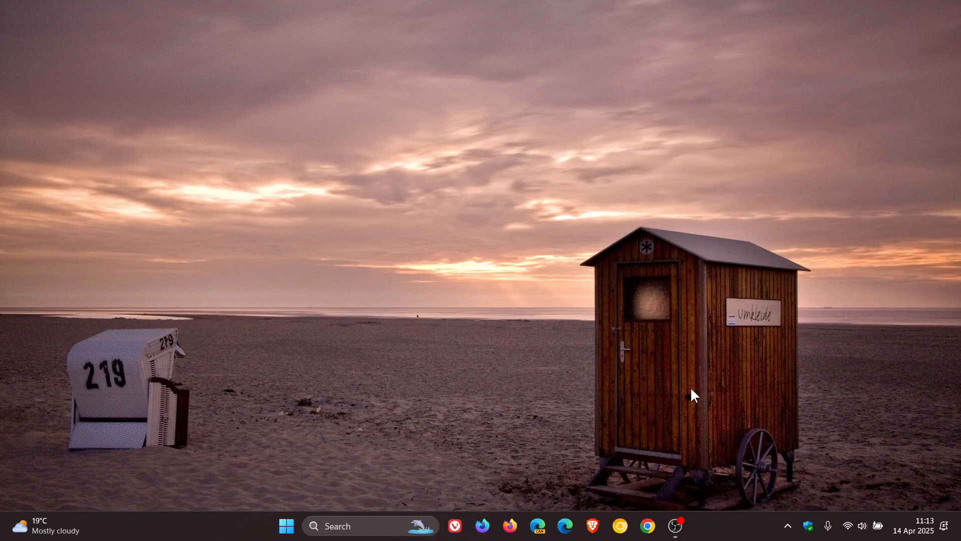